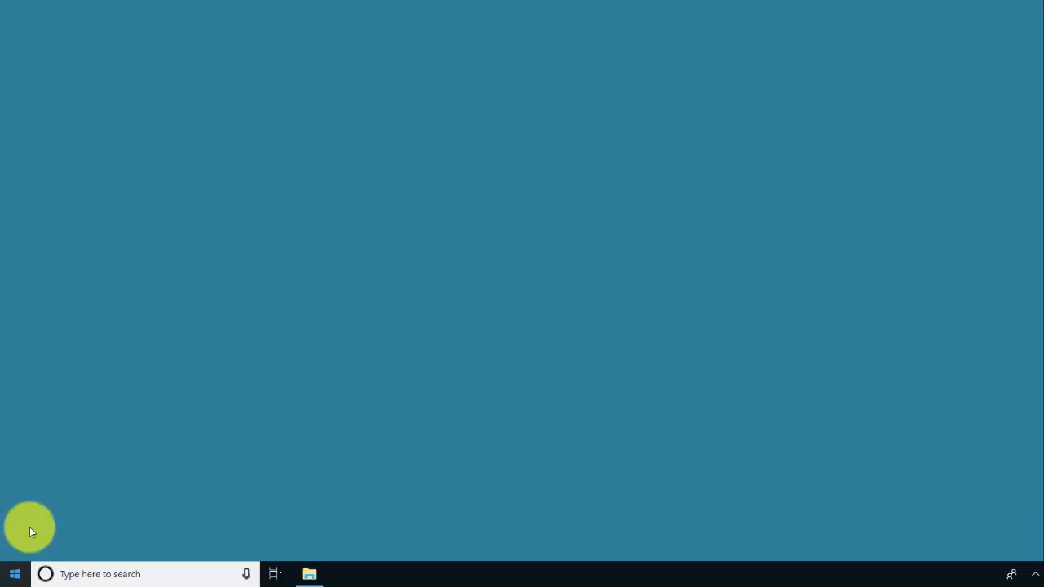
# Bring up the Win+X power-user menu from the Start button.
pyautogui.rightClick(13, 574)
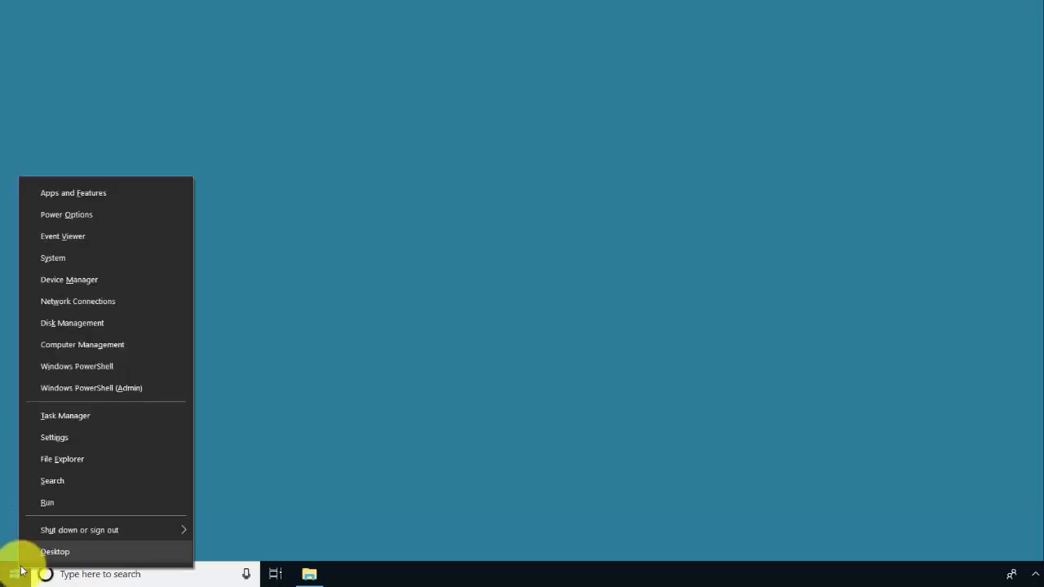
pyautogui.moveTo(62, 458)
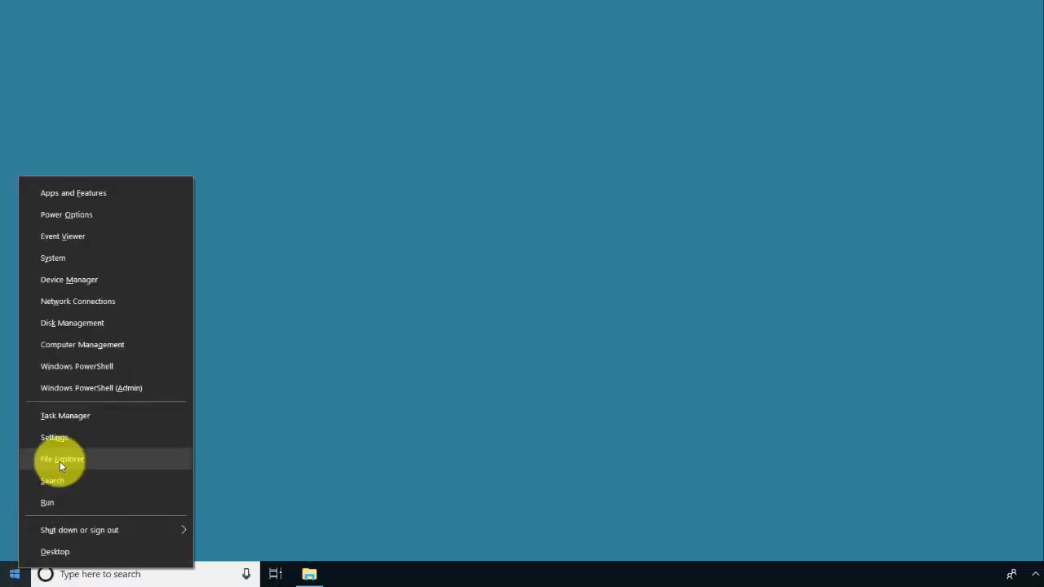
# Launch File Explorer and browse into the bwserver computer under Network.
pyautogui.click(62, 459)
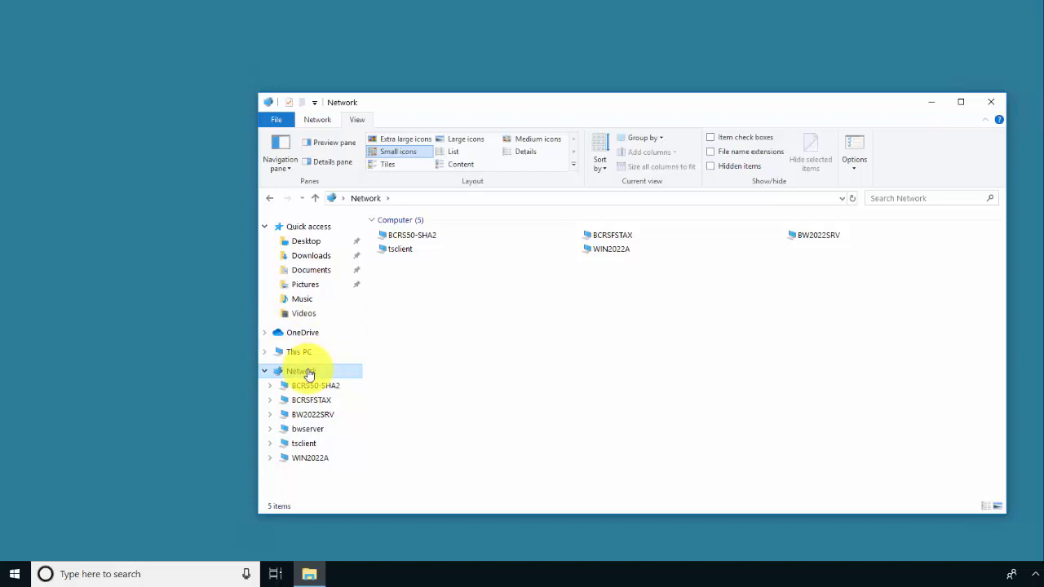
pyautogui.moveTo(307, 427)
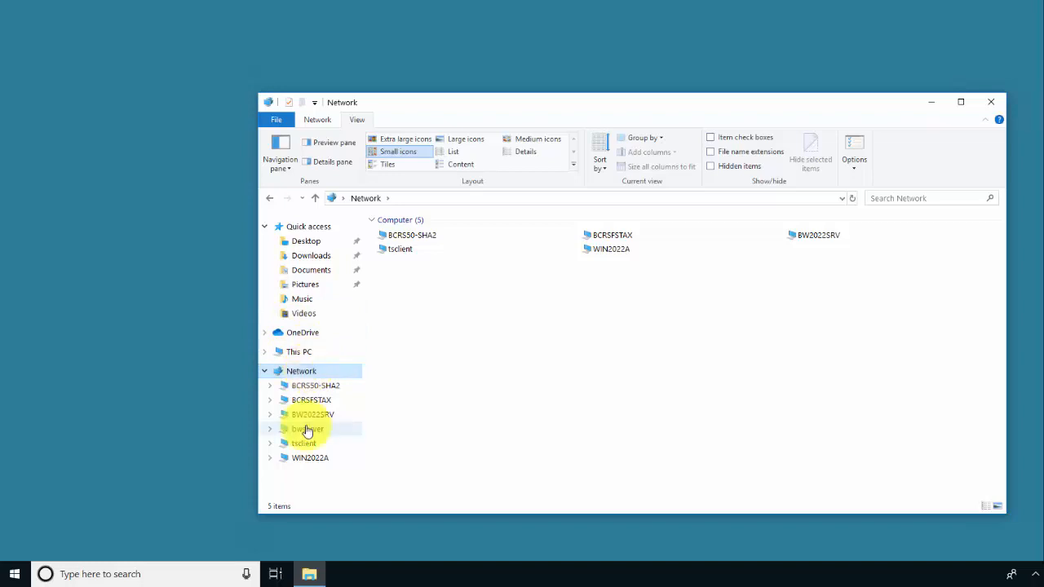
pyautogui.doubleClick(308, 429)
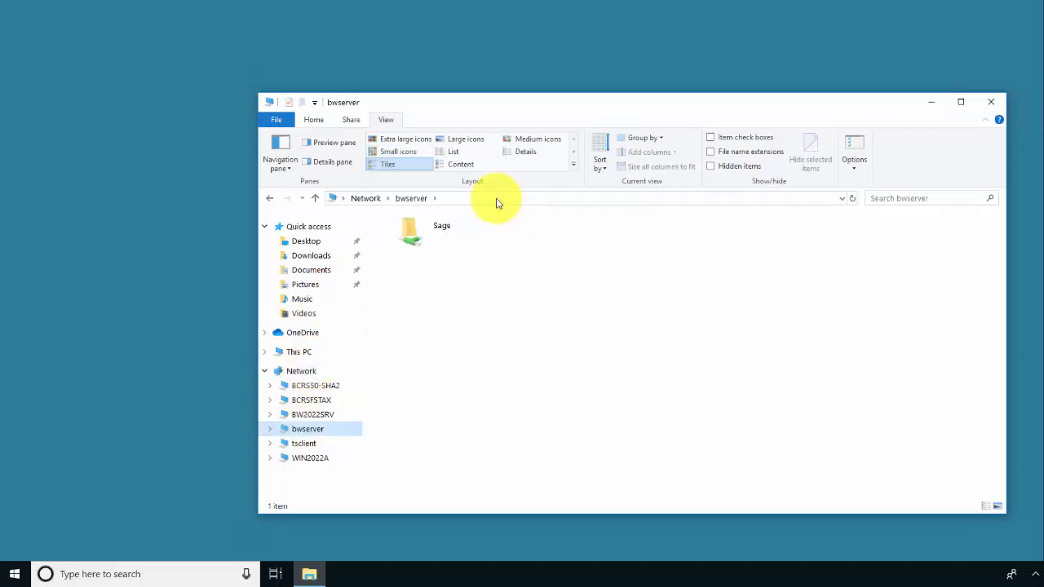
pyautogui.click(571, 199)
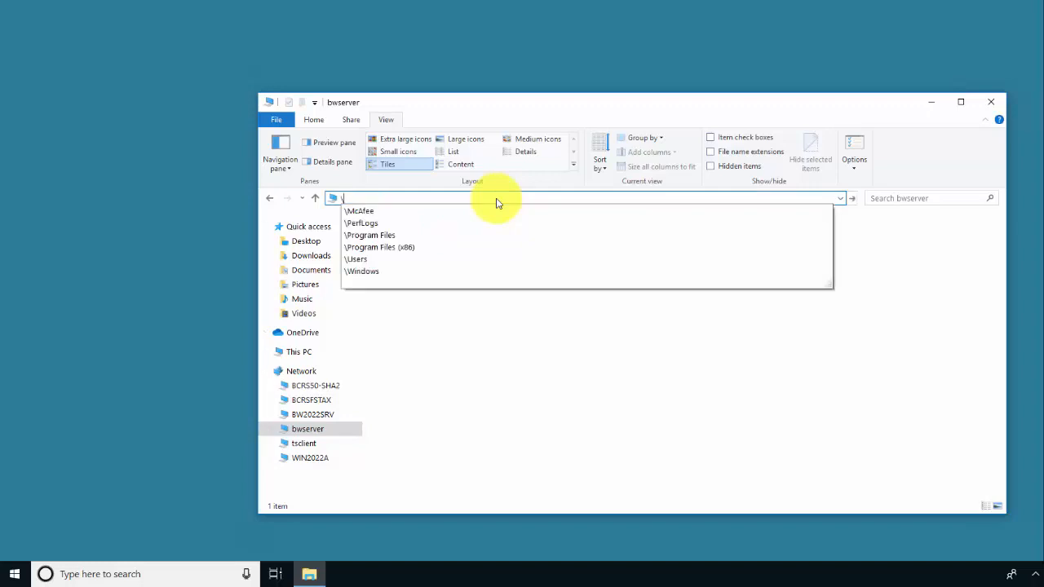
pyautogui.write('\\\\bw')
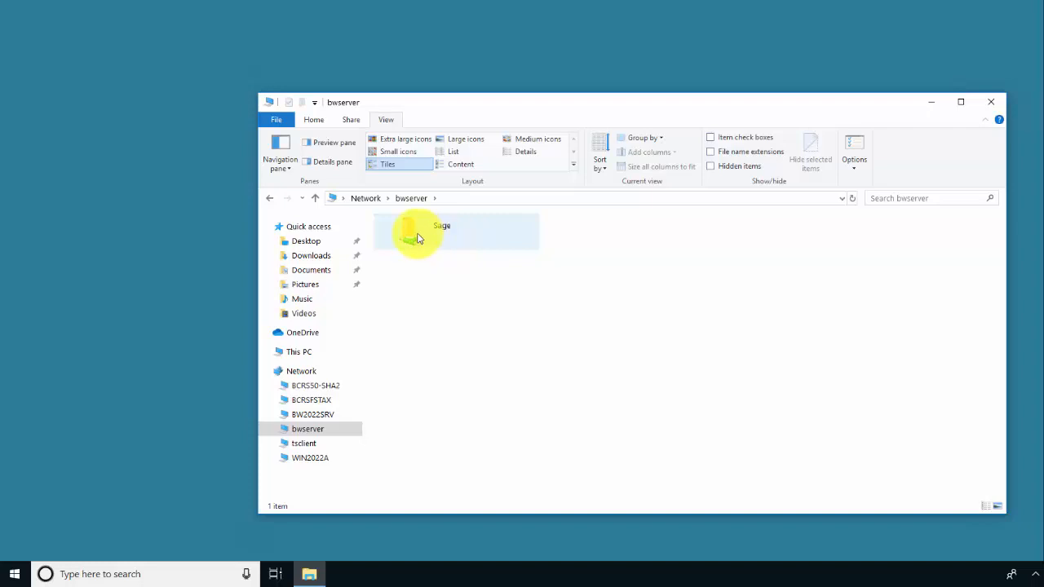
# Navigate Sage > BWProg > Client Setup and launch autorun.
pyautogui.doubleClick(440, 231)
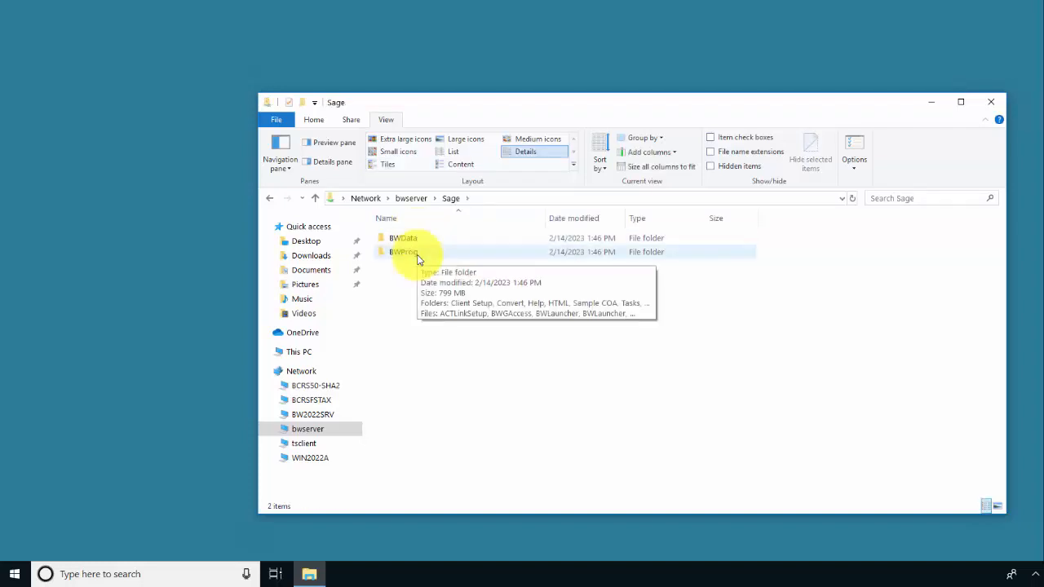
pyautogui.doubleClick(404, 251)
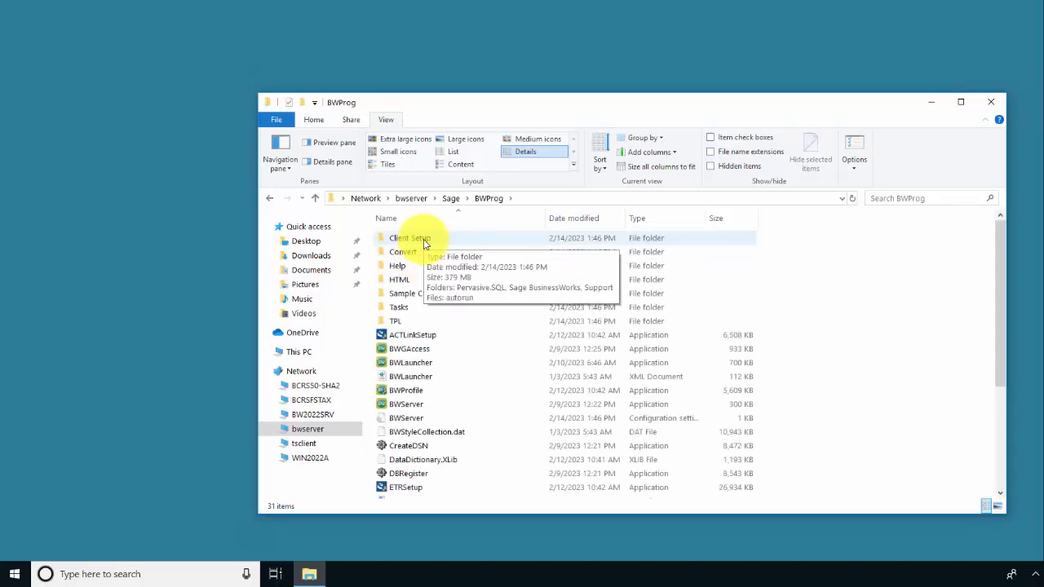
pyautogui.doubleClick(411, 239)
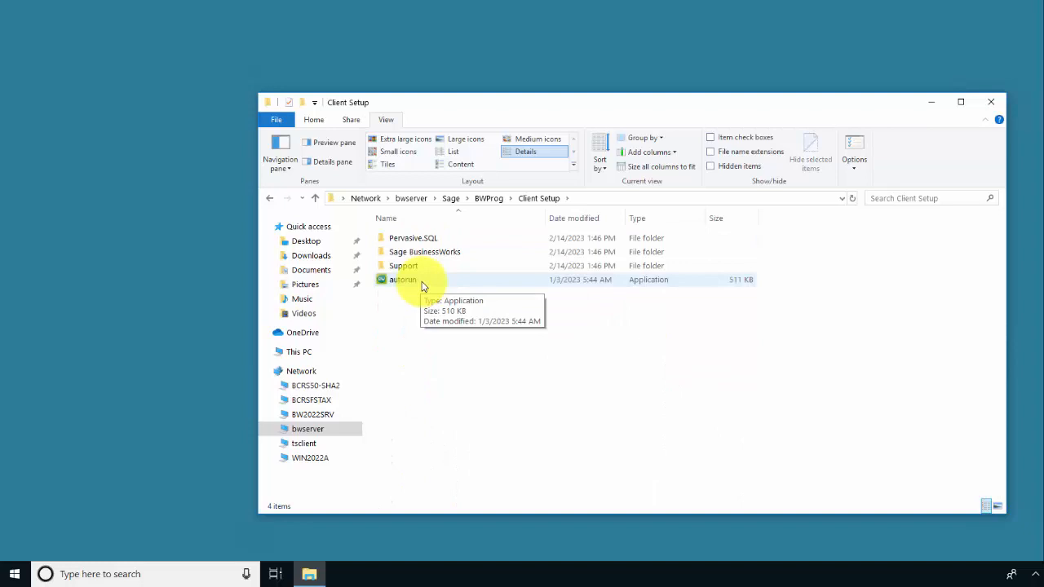
pyautogui.doubleClick(401, 279)
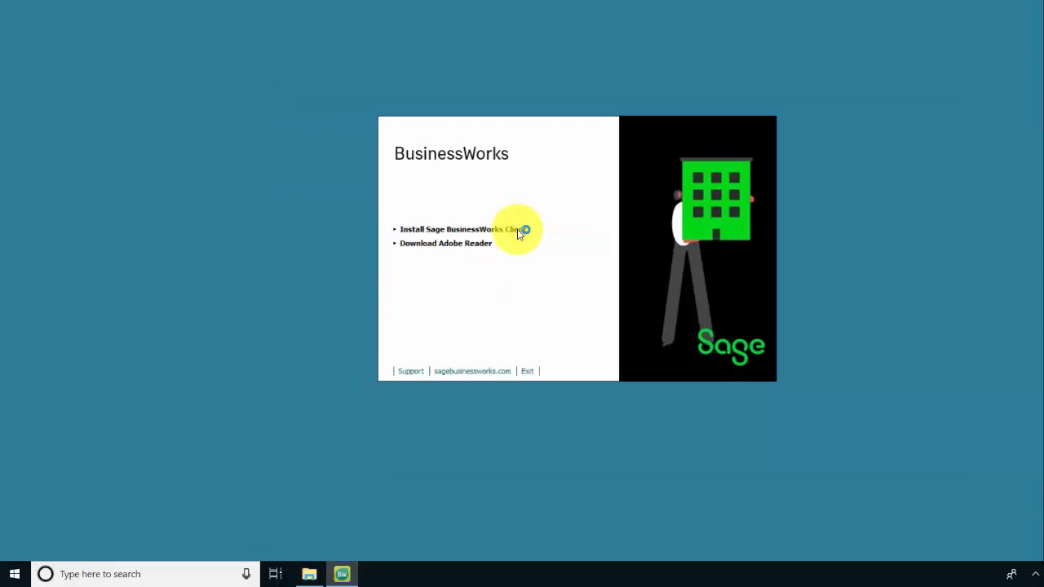
# Start the BusinessWorks client install and install the Visual C++ redistributables.
pyautogui.click(457, 229)
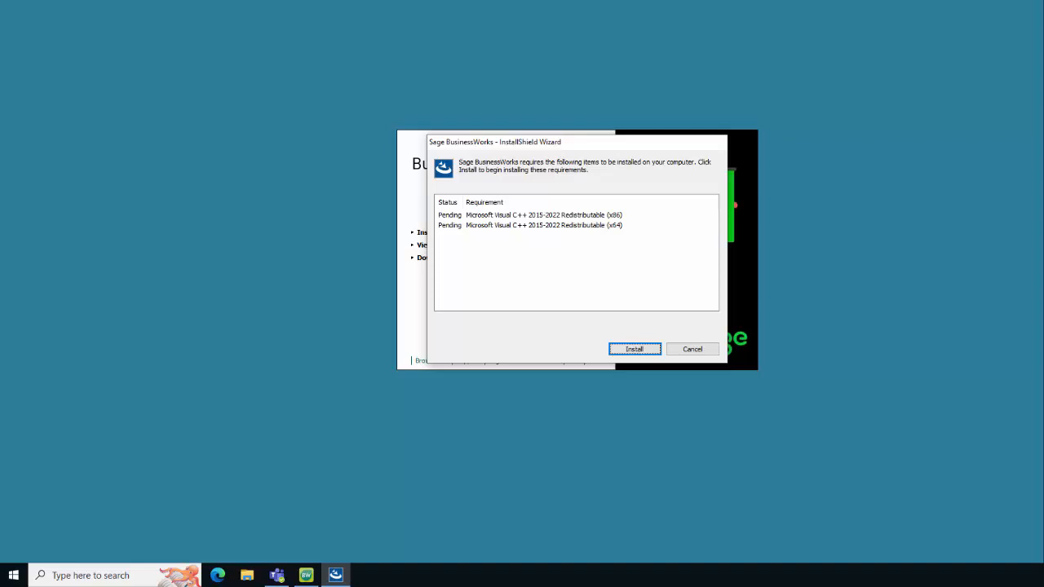
pyautogui.moveTo(535, 326)
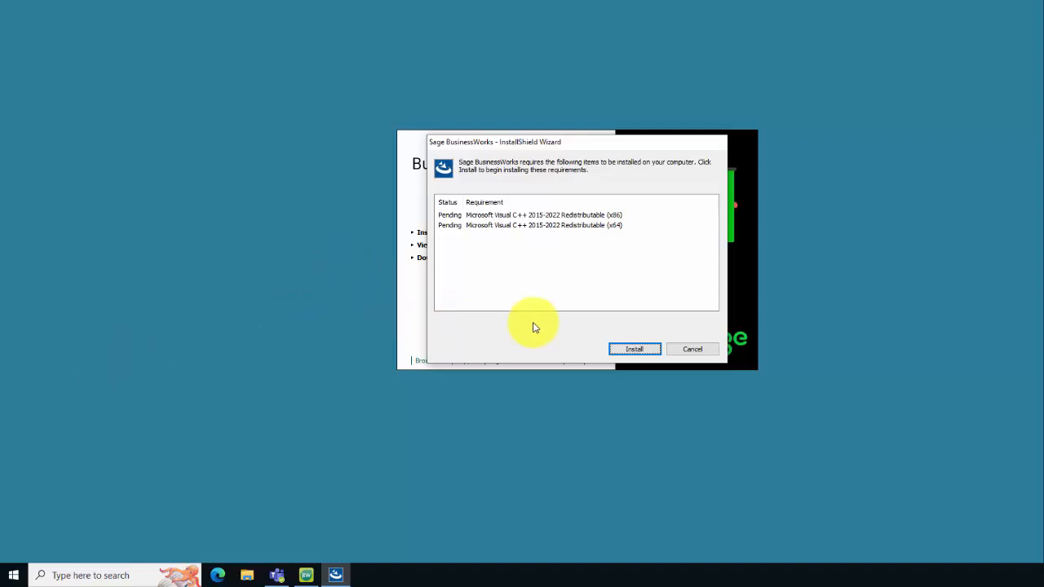
pyautogui.click(633, 349)
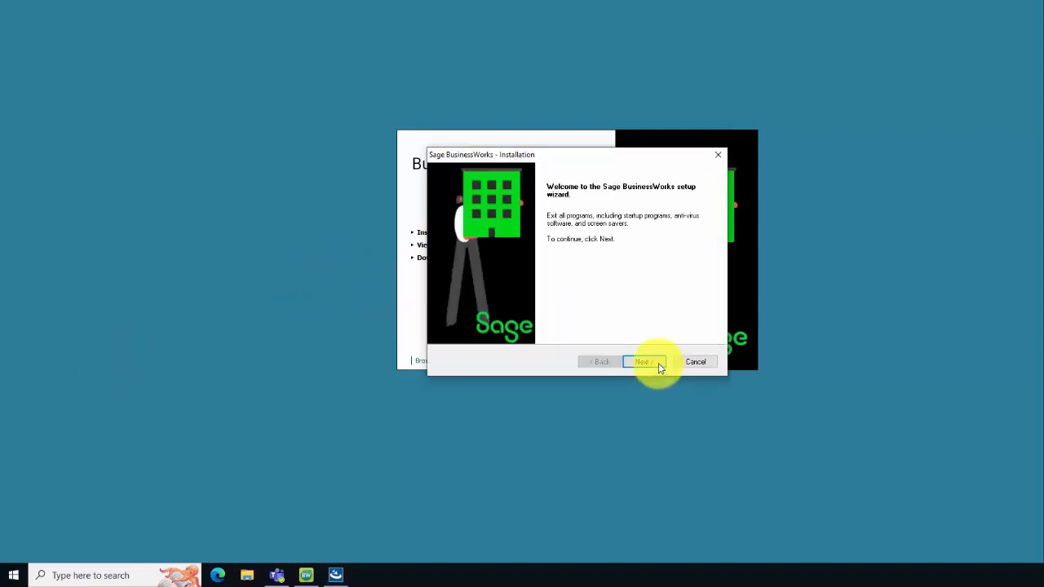
# Continue past the welcome and keep C:\Program Files (x86)\Actian as the client folder.
pyautogui.click(642, 362)
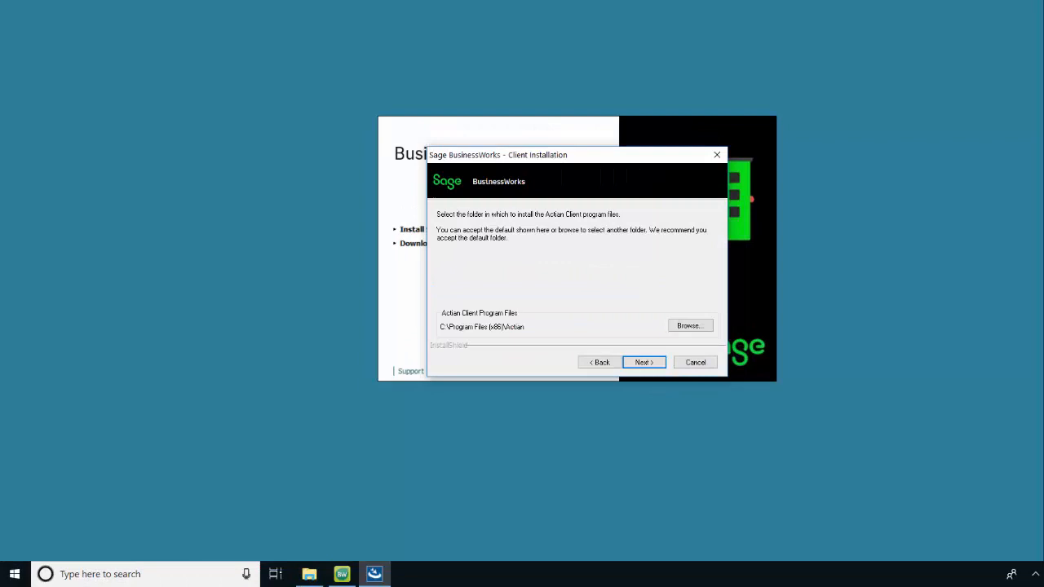
pyautogui.moveTo(444, 541)
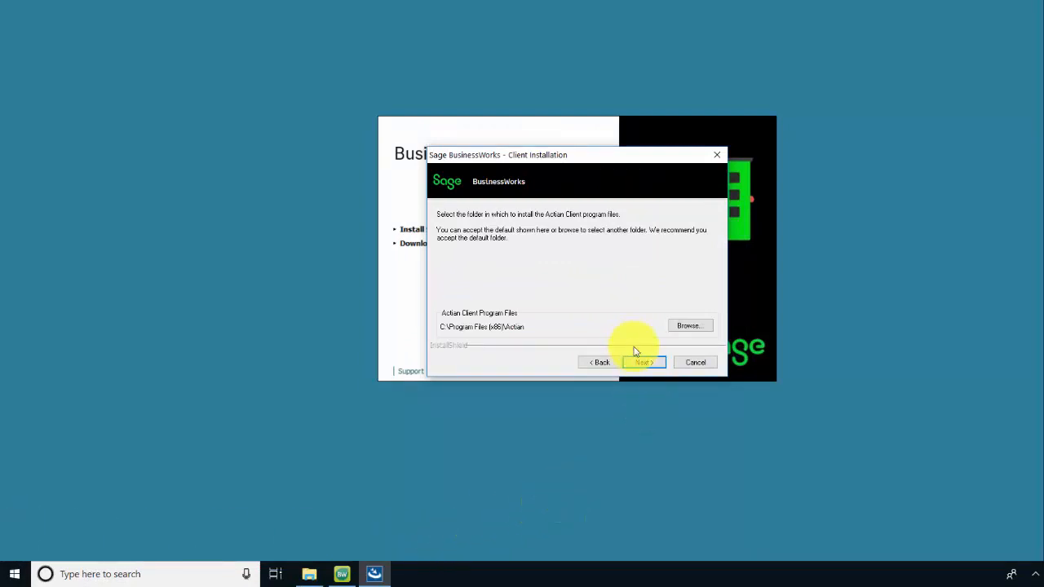
pyautogui.click(642, 362)
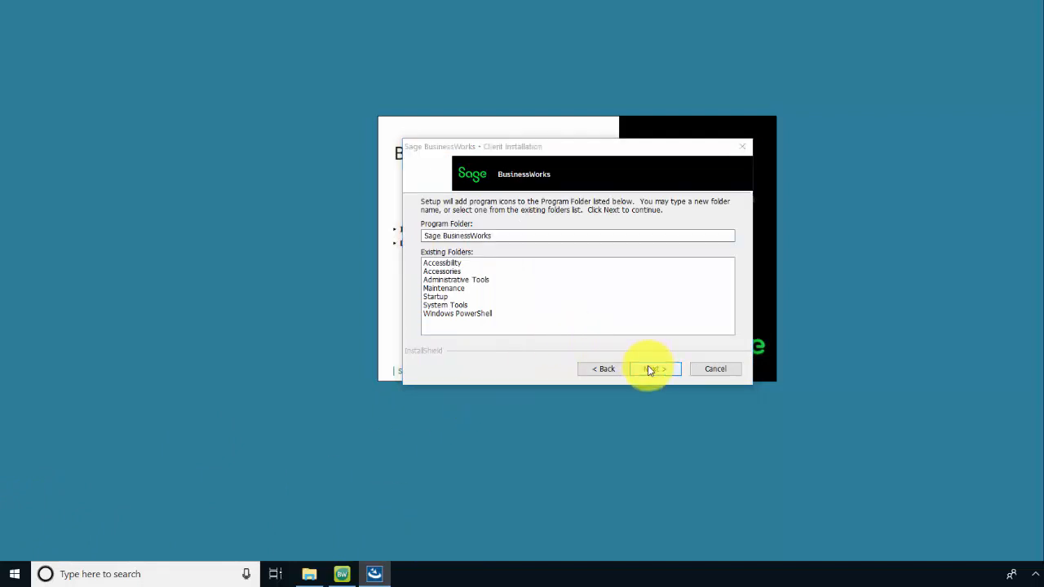
# Keep Sage BusinessWorks as the program folder and reach the settings review.
pyautogui.click(656, 368)
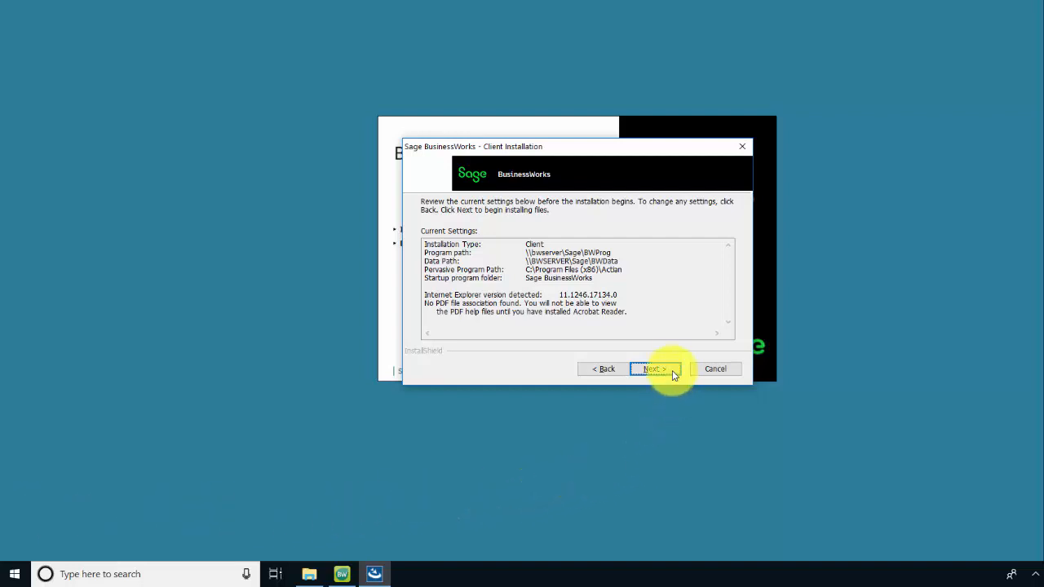
# Confirm the current settings and let setup copy the client files to completion.
pyautogui.click(652, 369)
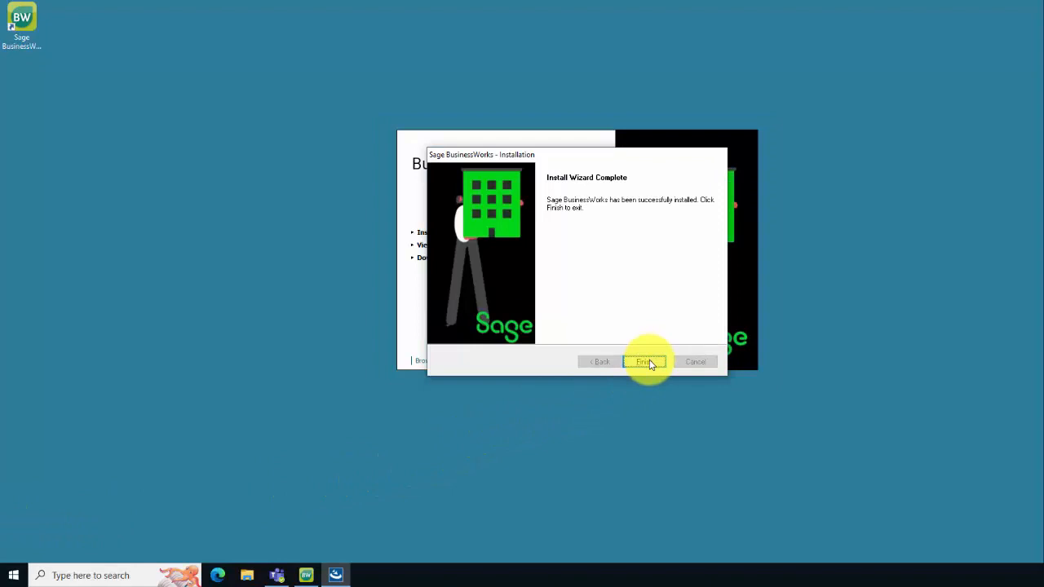
# Finish the install wizard and log into Sage BusinessWorks 2023 as MANAGER.
pyautogui.click(642, 362)
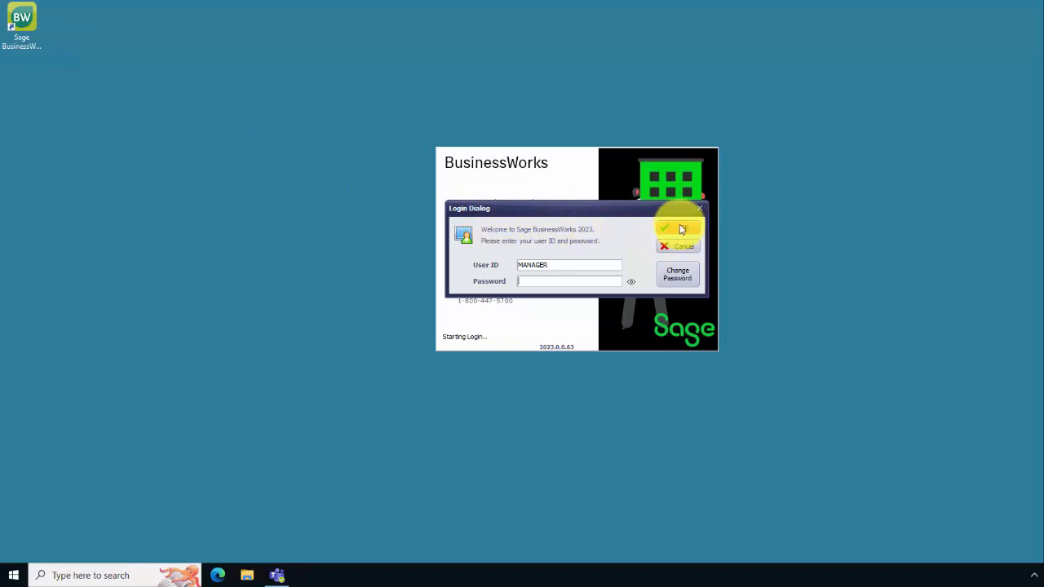
pyautogui.click(679, 228)
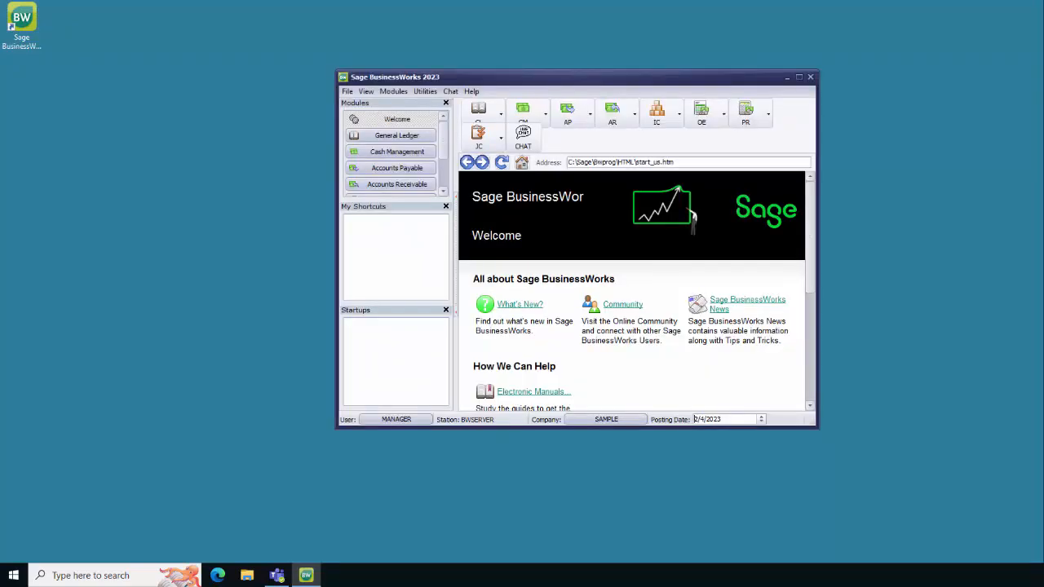